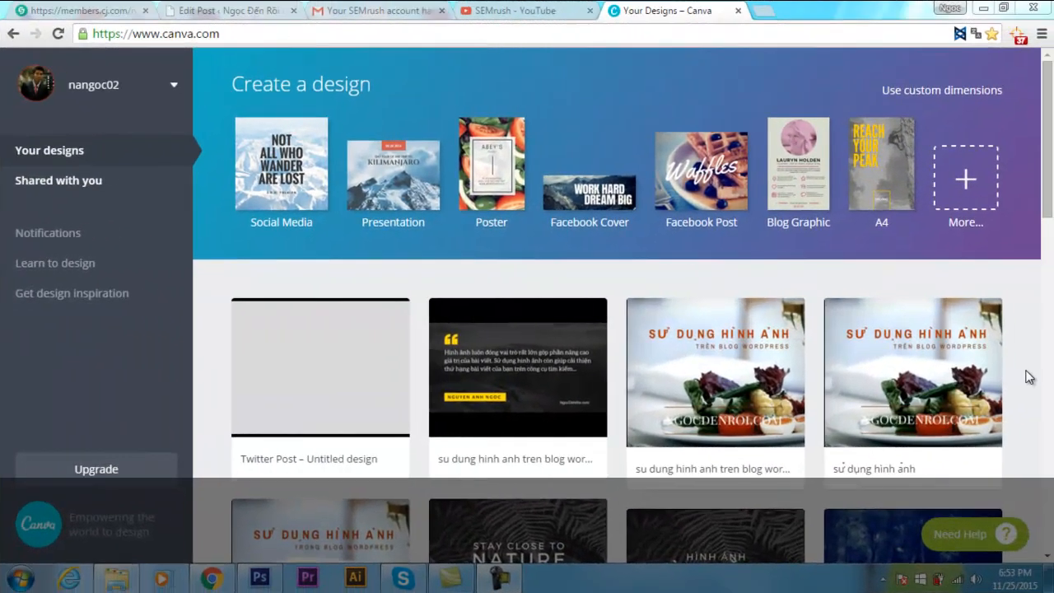
mouse_move(906, 194)
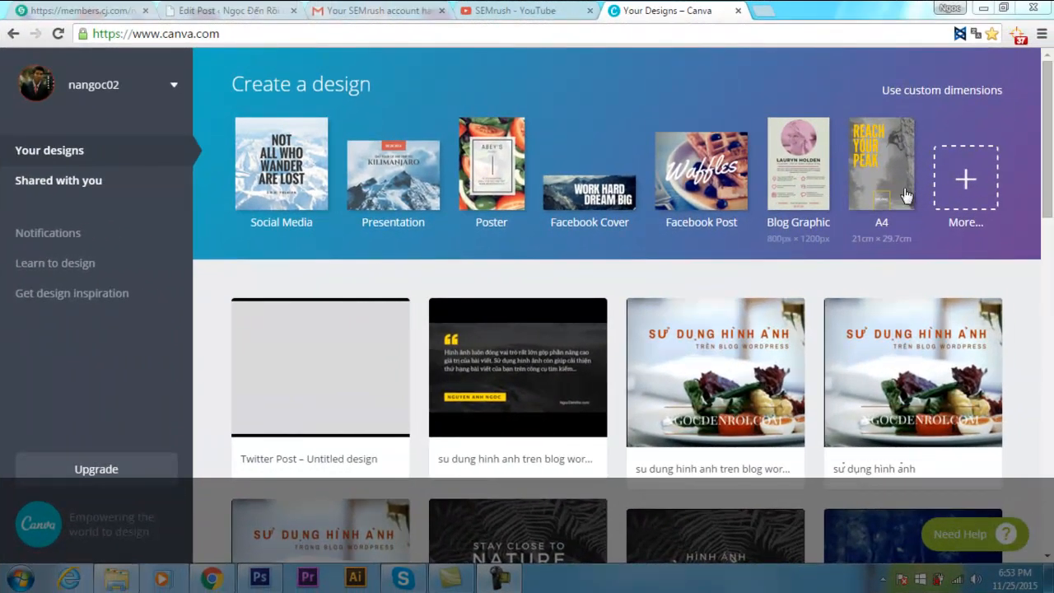
Start a new blank Twitter Post design from the full list of design types
click(966, 178)
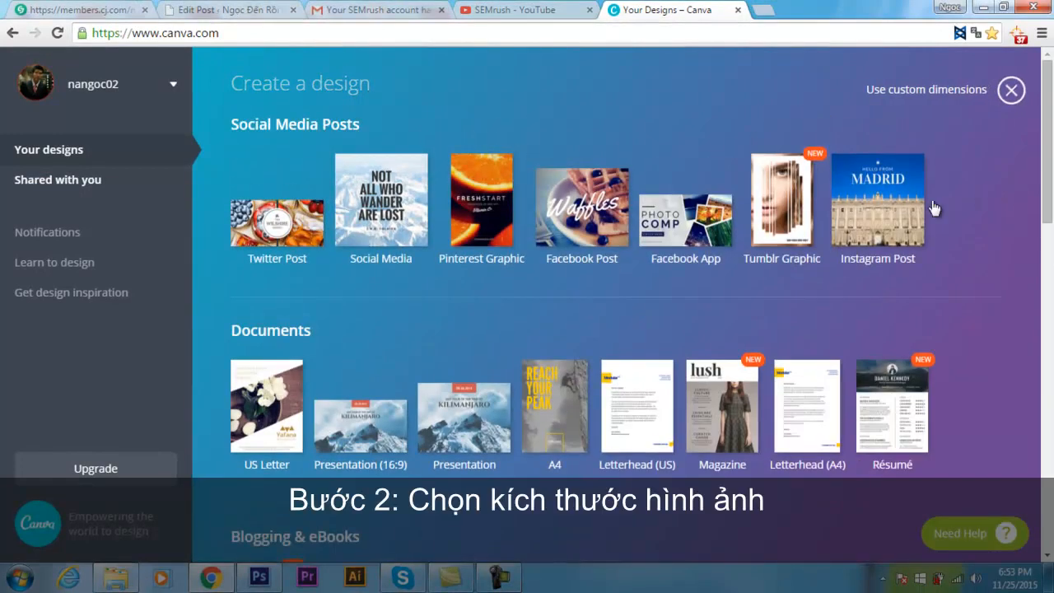
click(277, 206)
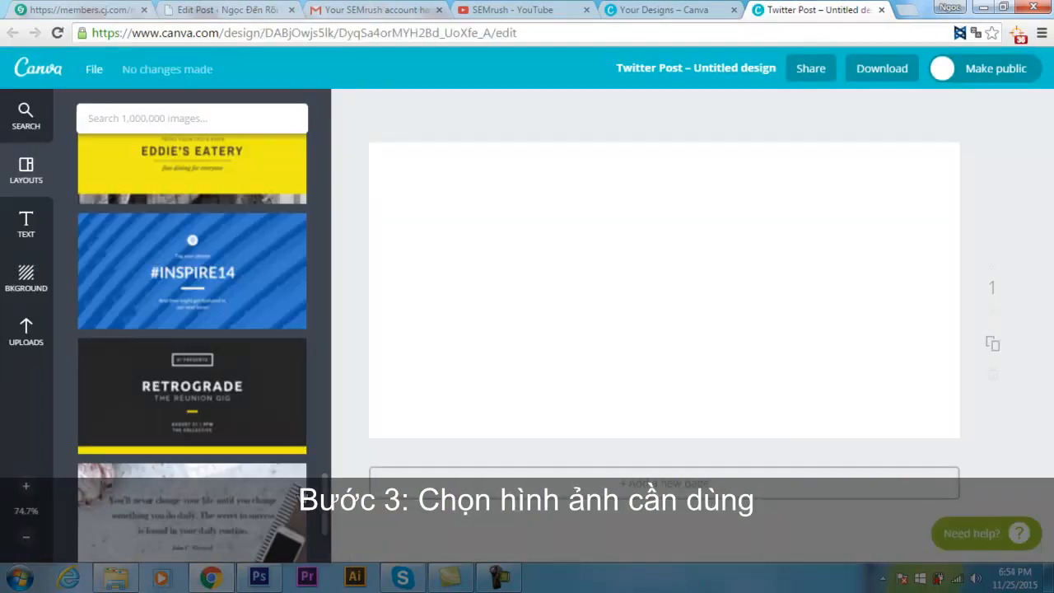
Apply the dark Mark Twain quote layout to the blank Twitter post
scroll(down, 3)
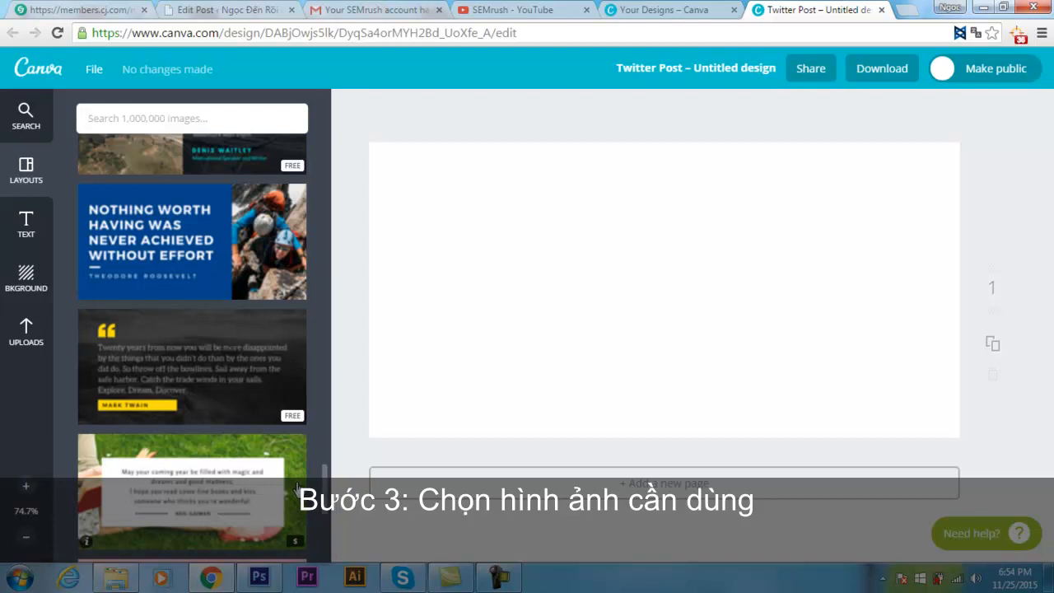
click(192, 366)
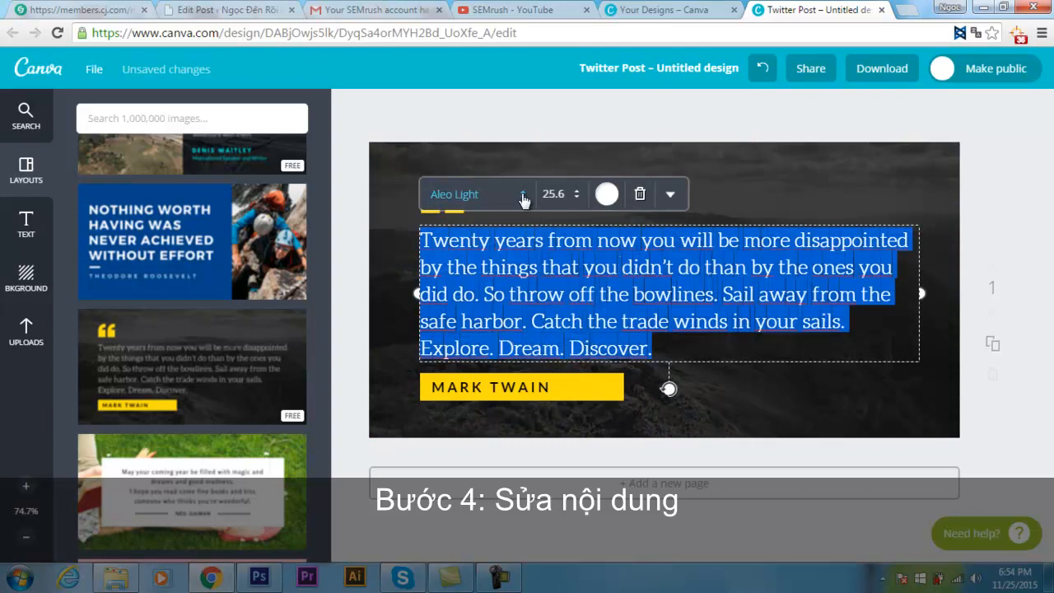
Change the quote text's font to Aleo
click(477, 194)
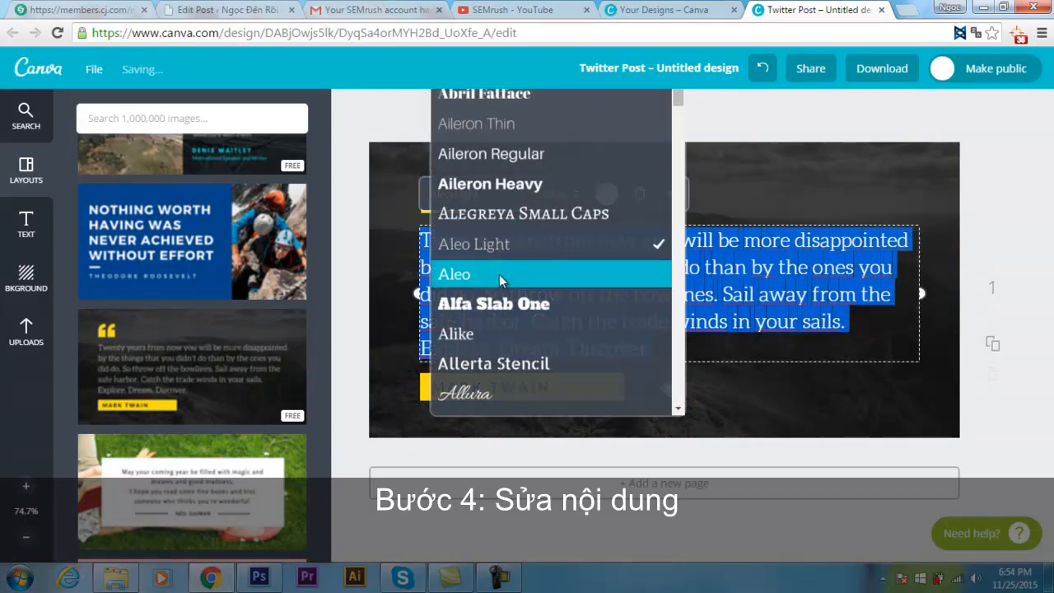
click(455, 274)
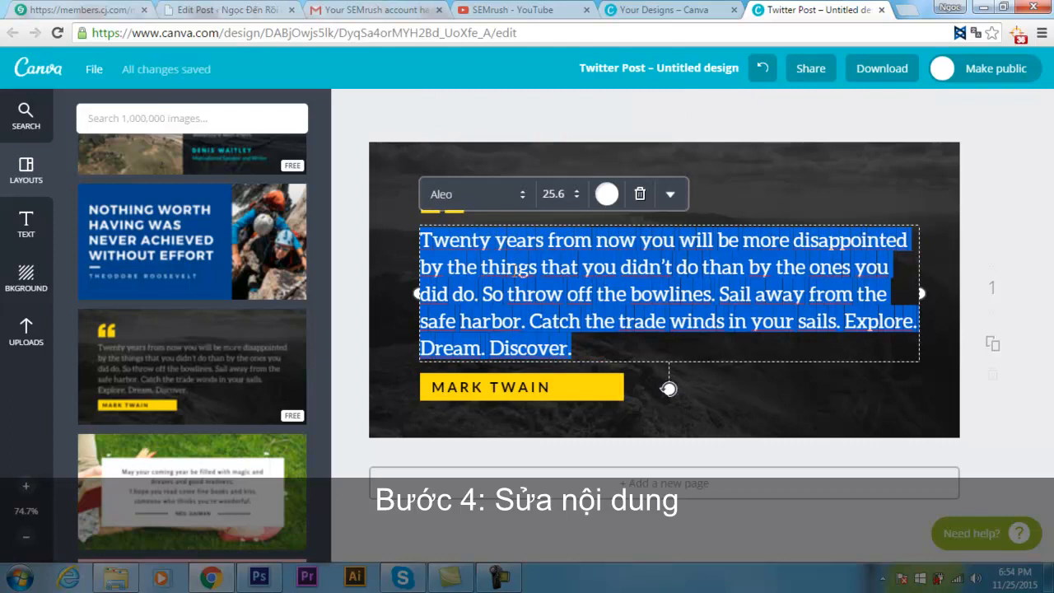
Write the Vietnamese quote on images raising a post's value and search ranking, ending 'tìm...'
text(Hinh an)
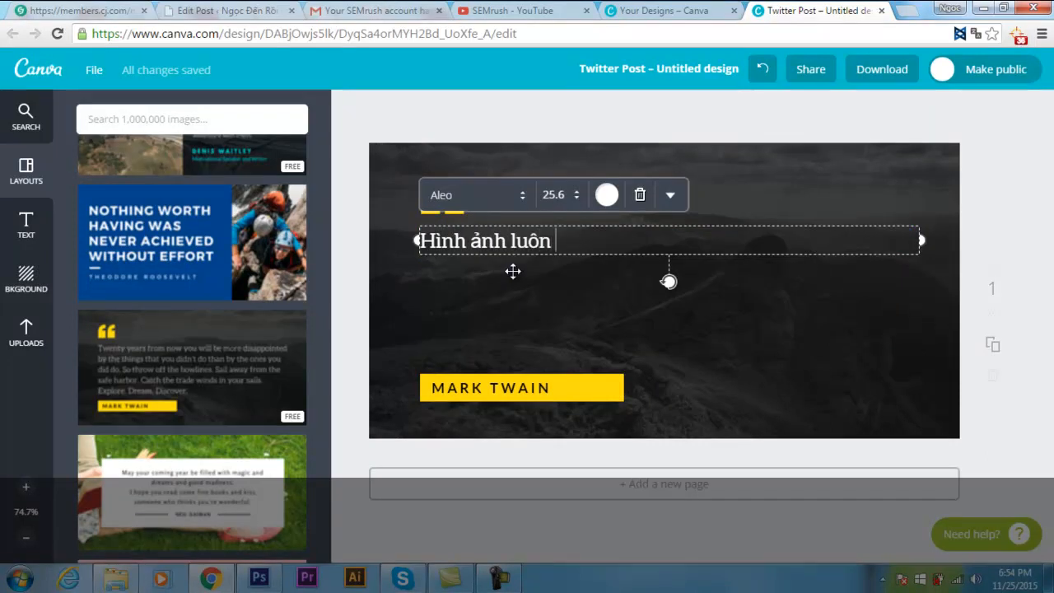
text(do)
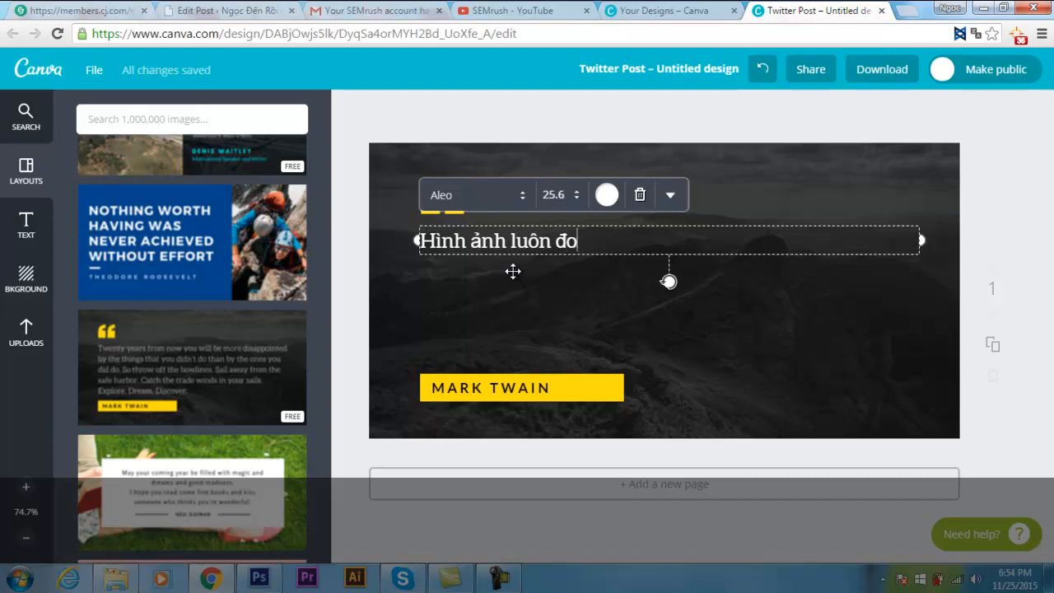
text(ng vai trò)
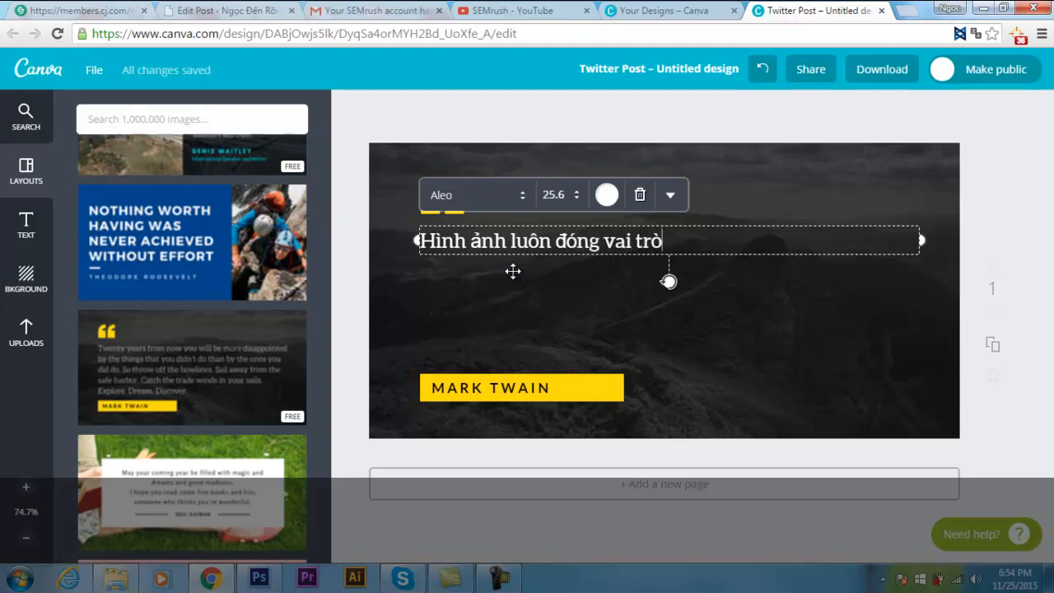
text(rất lo)
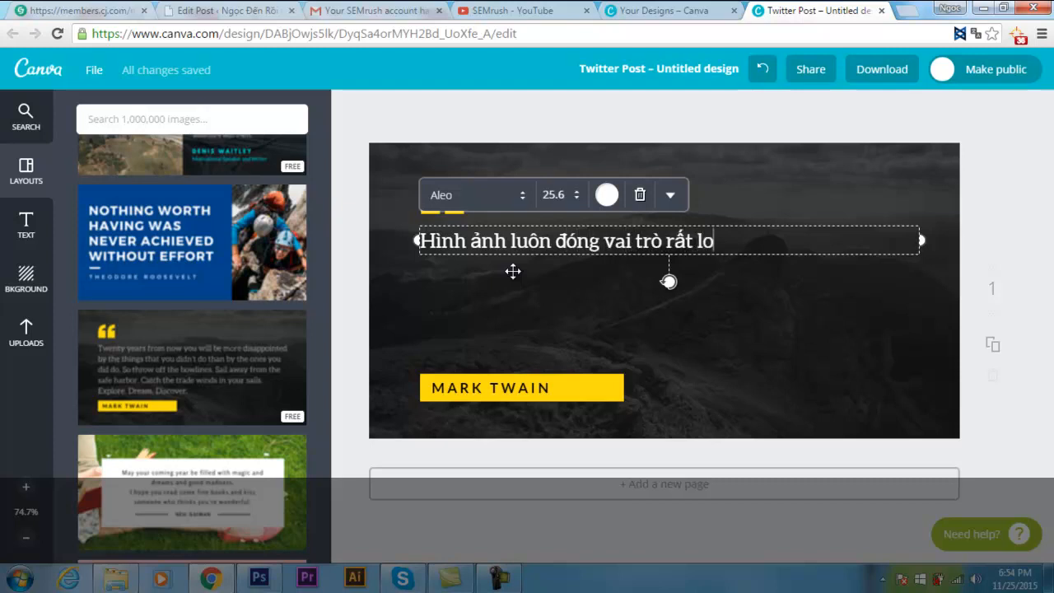
text(ớn)
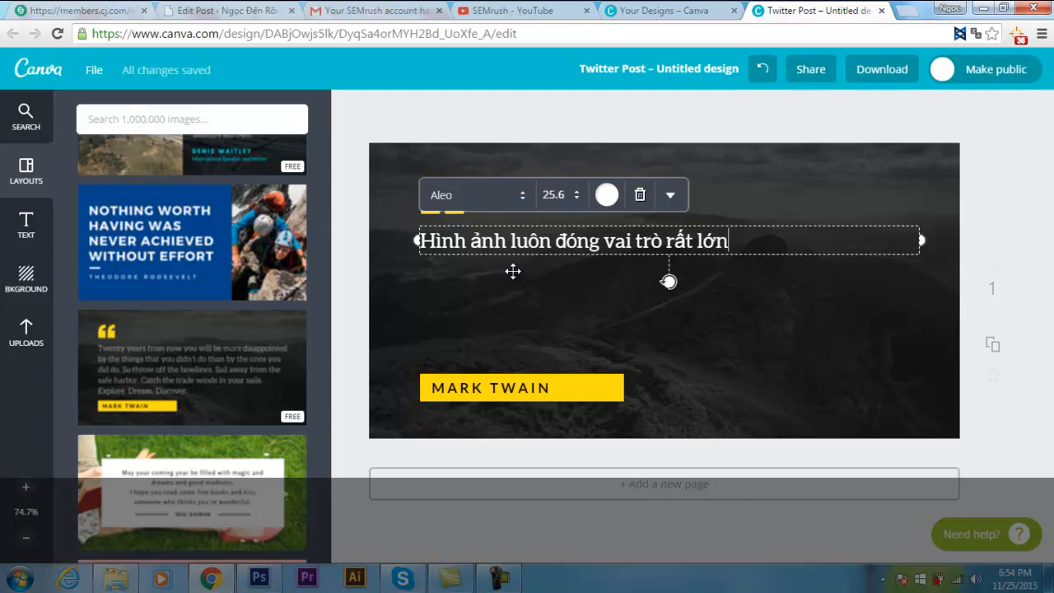
text(g)
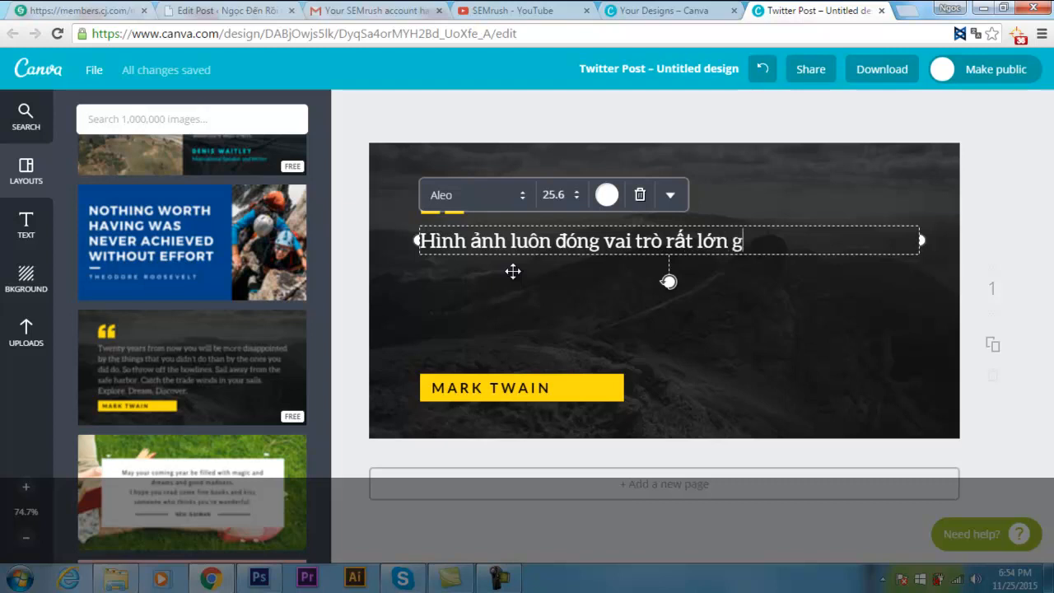
text(óp phần)
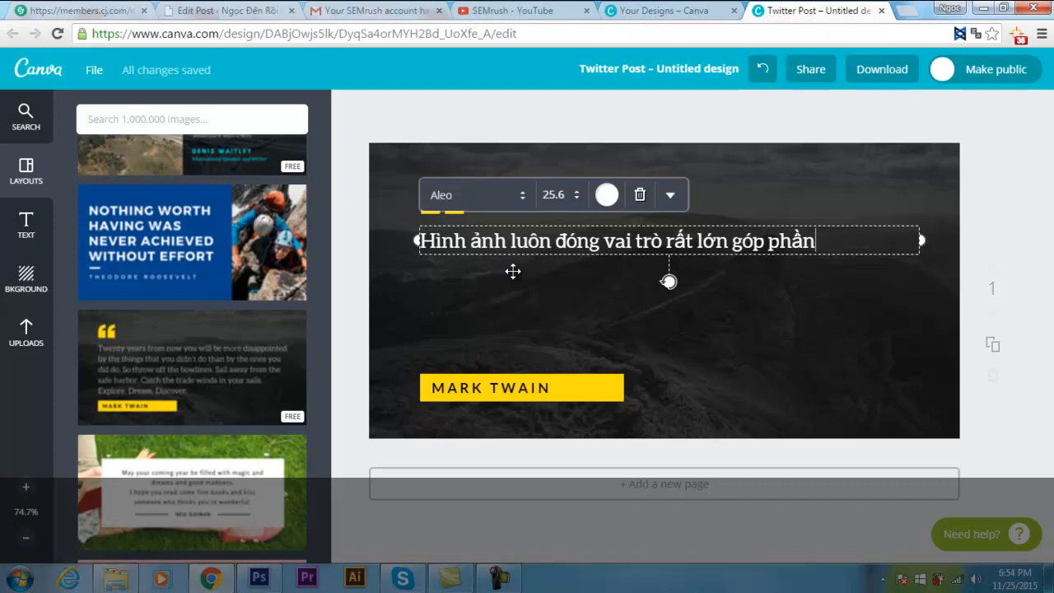
text(nâng cao giá trị của bài viết. Sử dụng hình ảnh con giúp cải thiện thứ hạng bài viết của bạn trên cô)
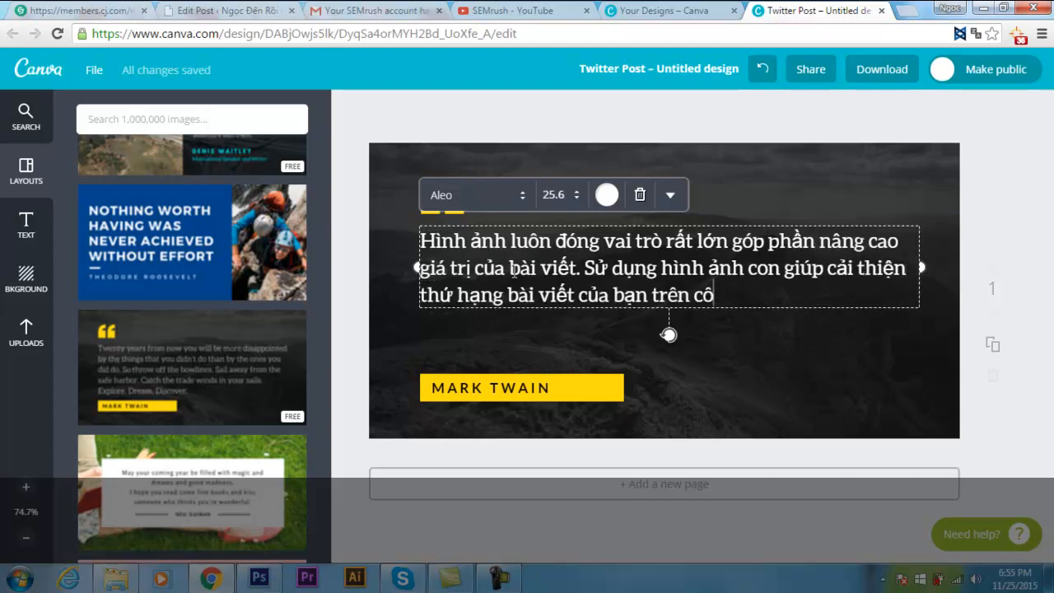
text(ng cụ ti)
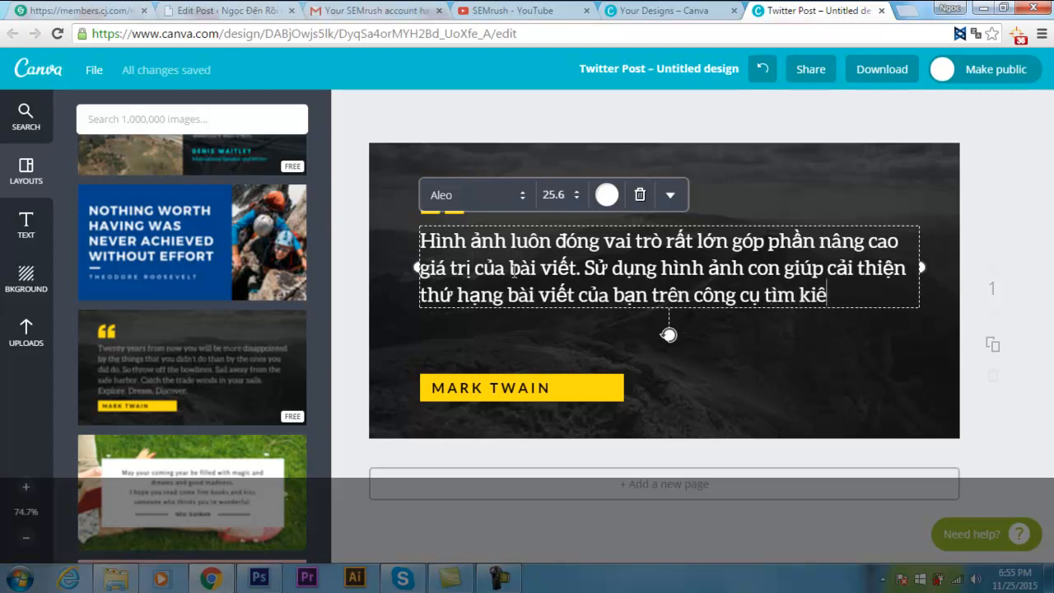
text(m...)
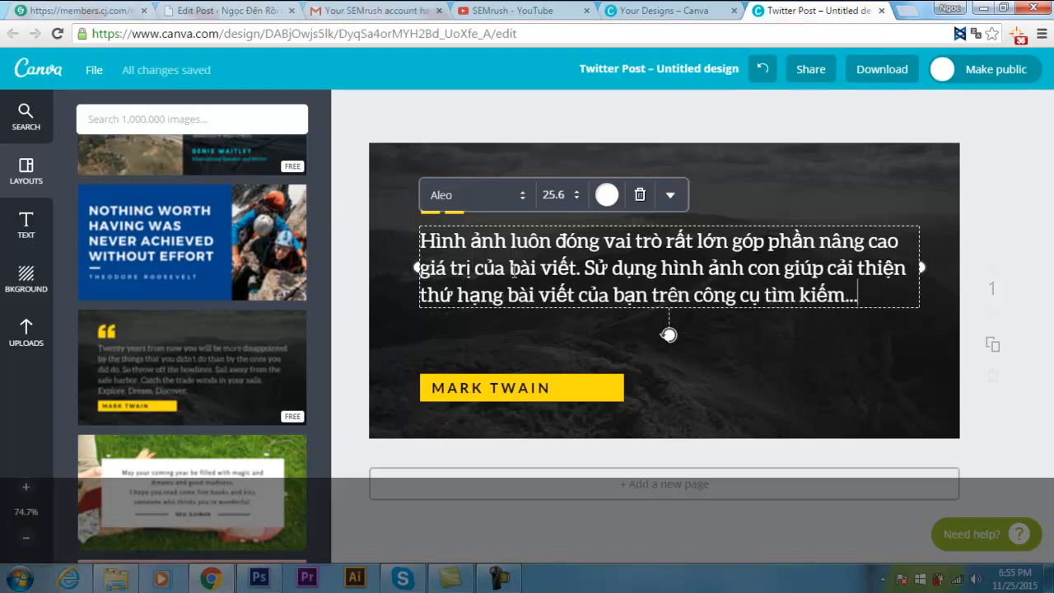
click(521, 387)
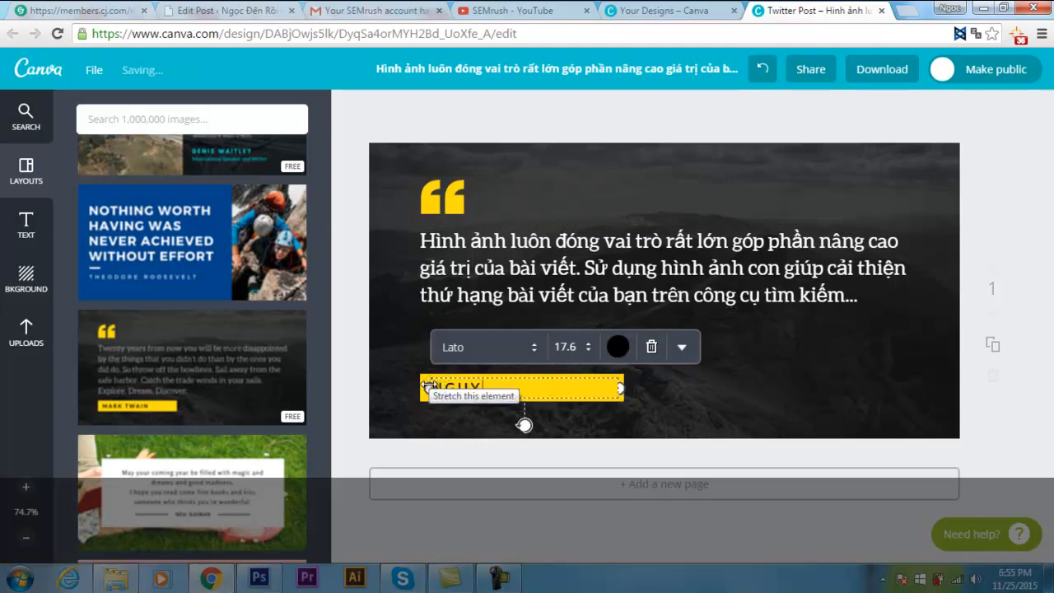
Set the yellow author label to 'NGUYEN ANH NGOC'
text(NGUYEN ANH)
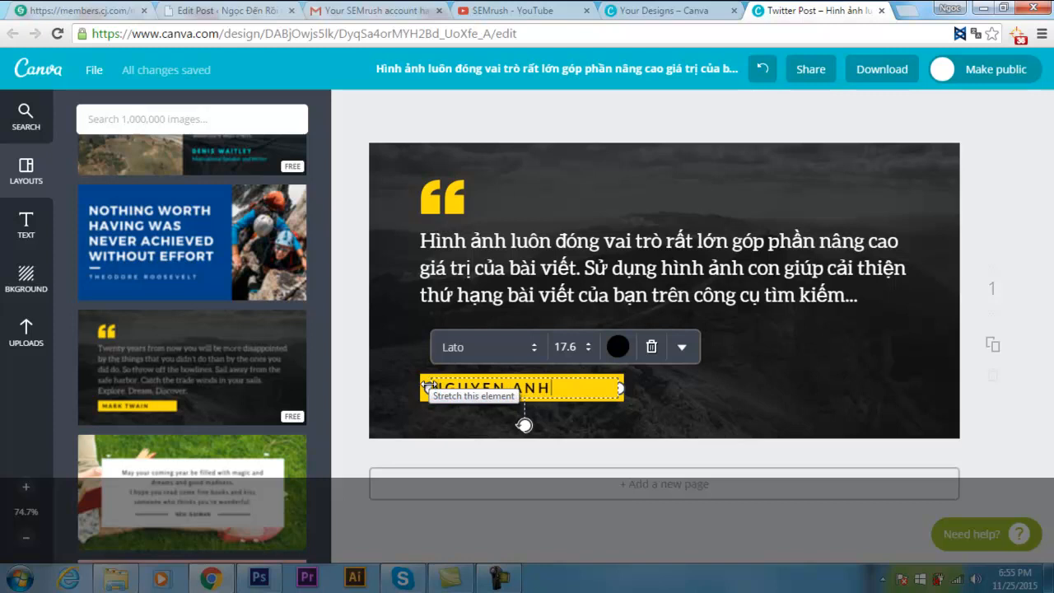
text(NGOC)
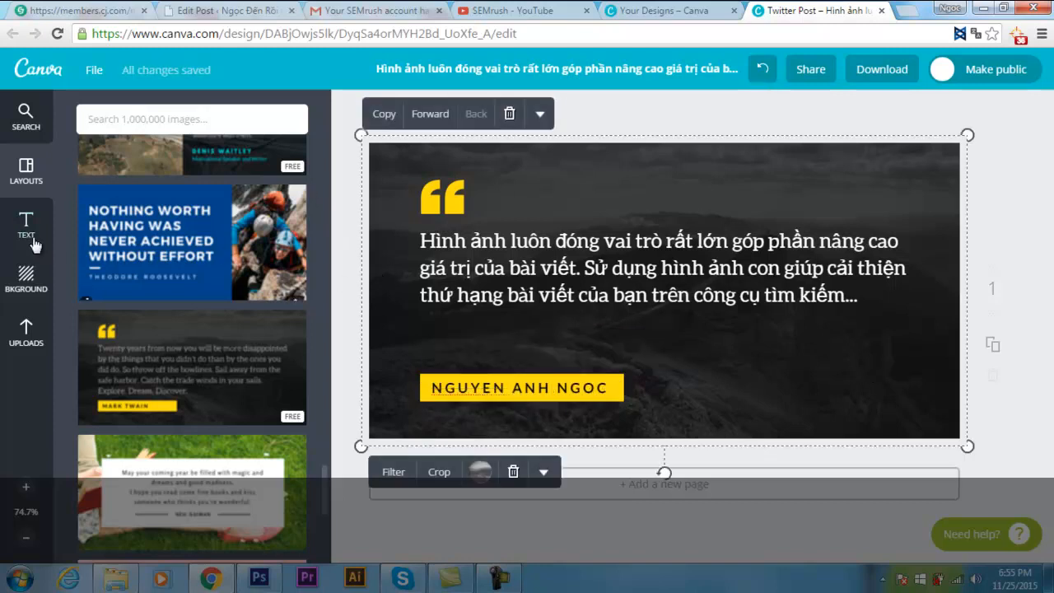
click(25, 222)
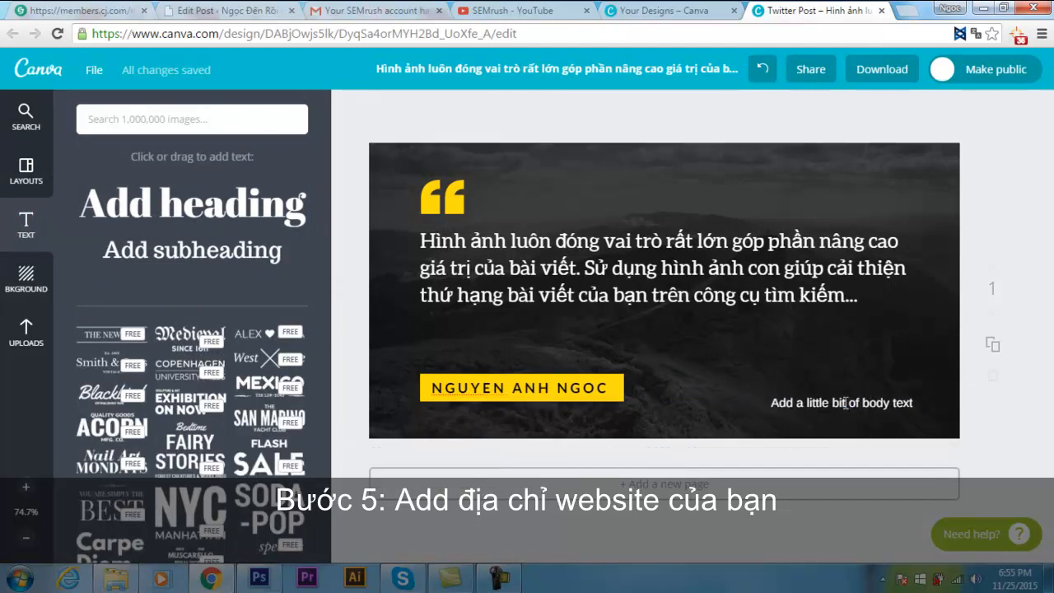
Rewrite the added body text as the website credit NgocDenRoi.com in the lower right
click(842, 402)
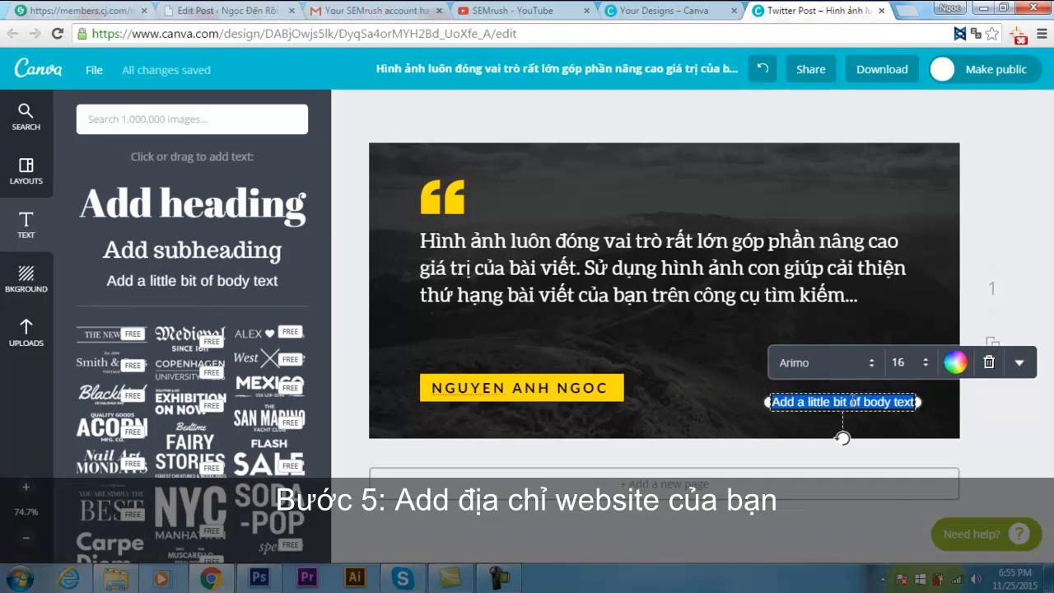
text(ngc)
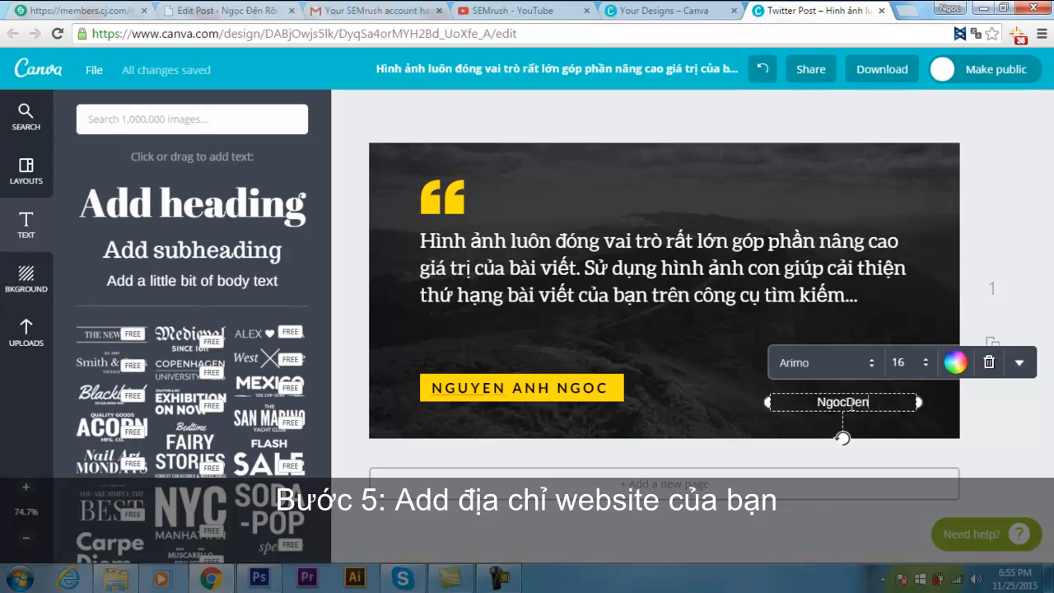
text(Roi.)
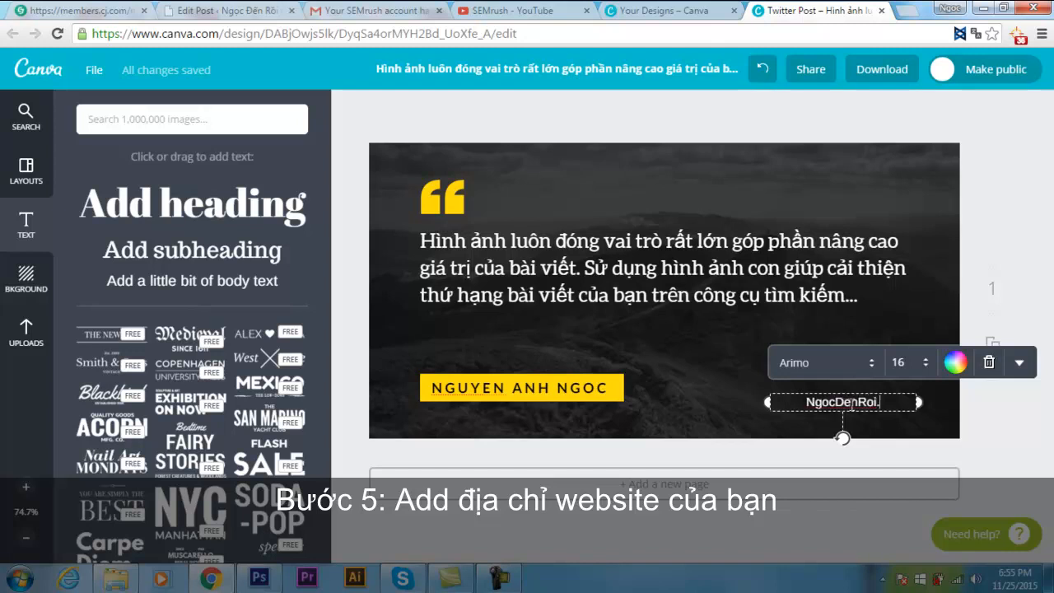
text(.com)
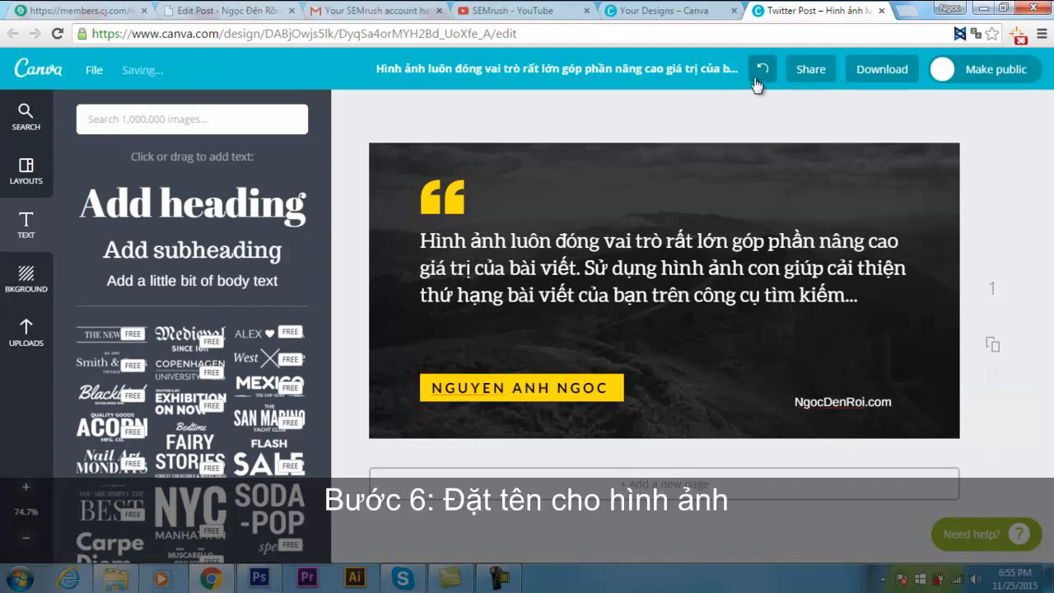
Rename the design to 'Su dung hinh anh tren blog WordPress' and confirm
click(556, 68)
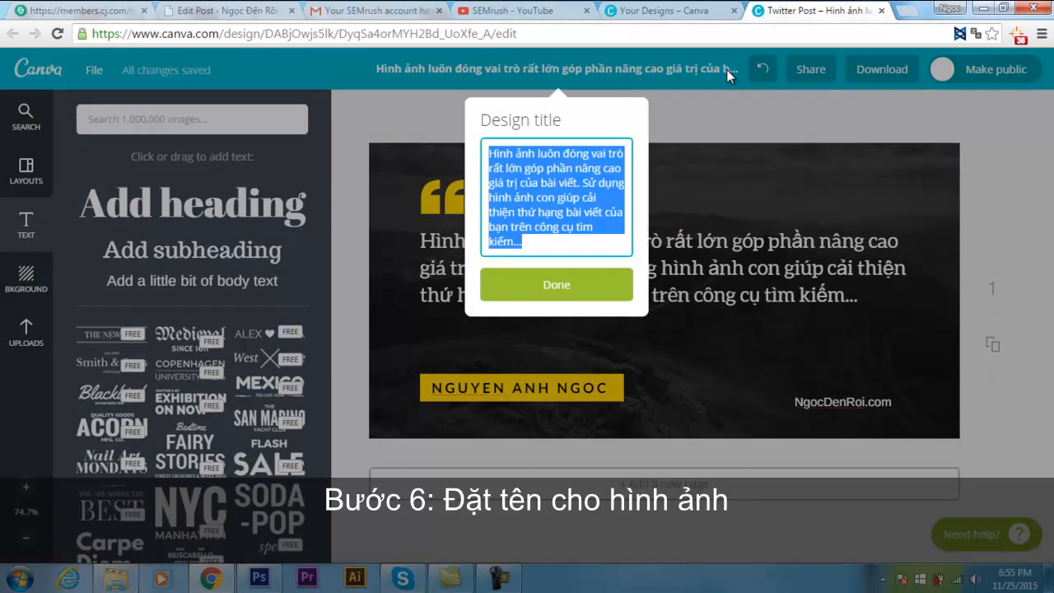
text(sử)
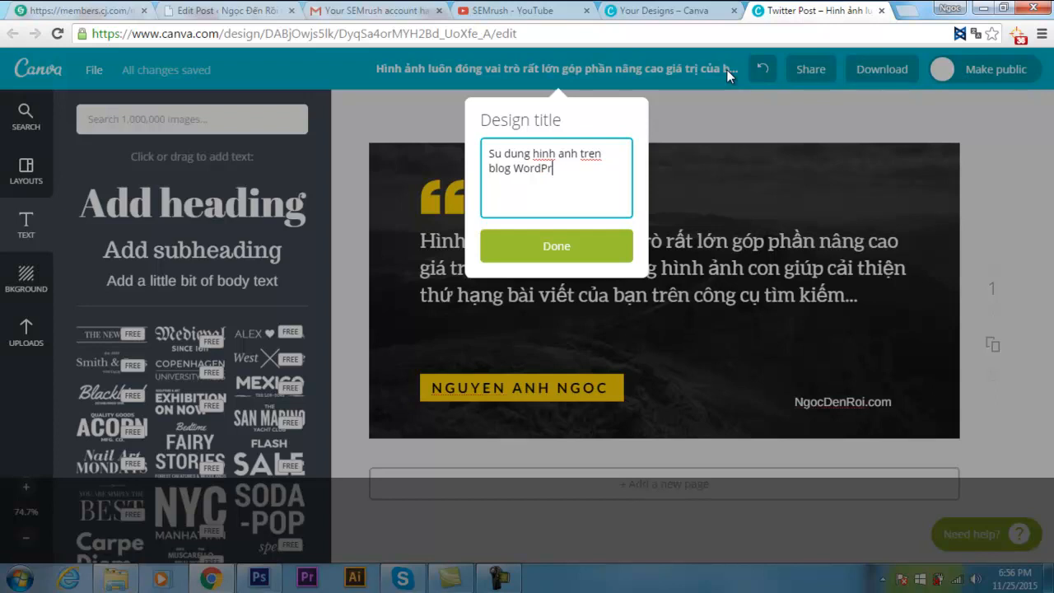
text(ess)
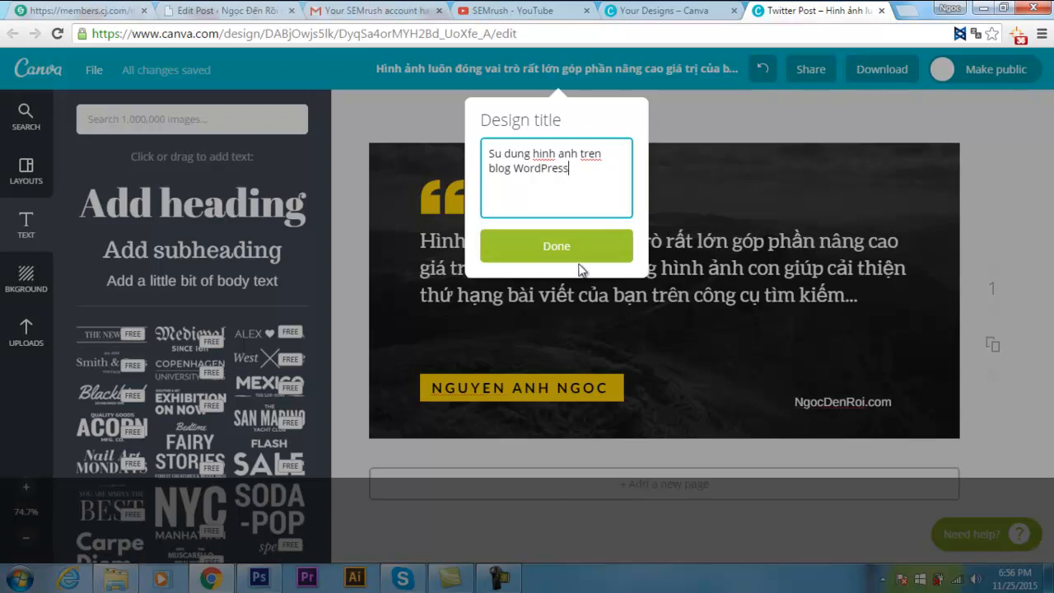
click(556, 245)
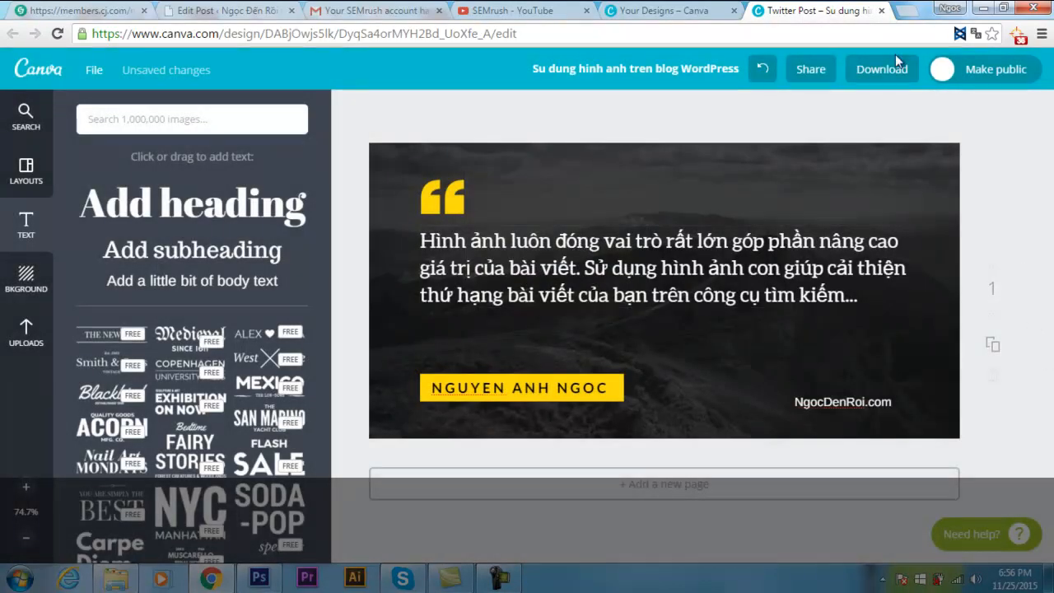
mouse_move(881, 69)
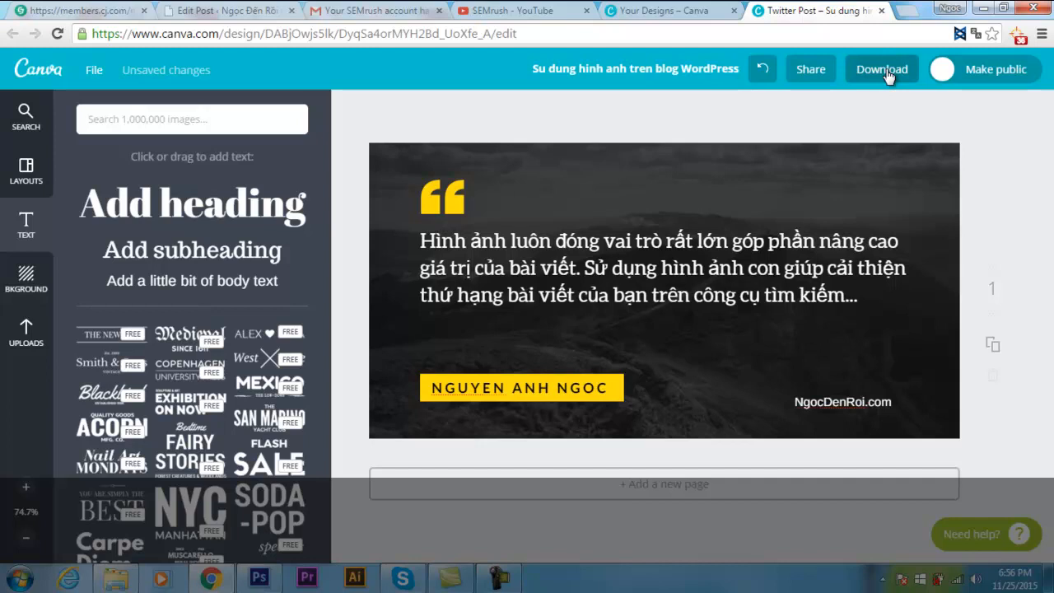
Download the design as a web JPG and start the file save manually
click(882, 69)
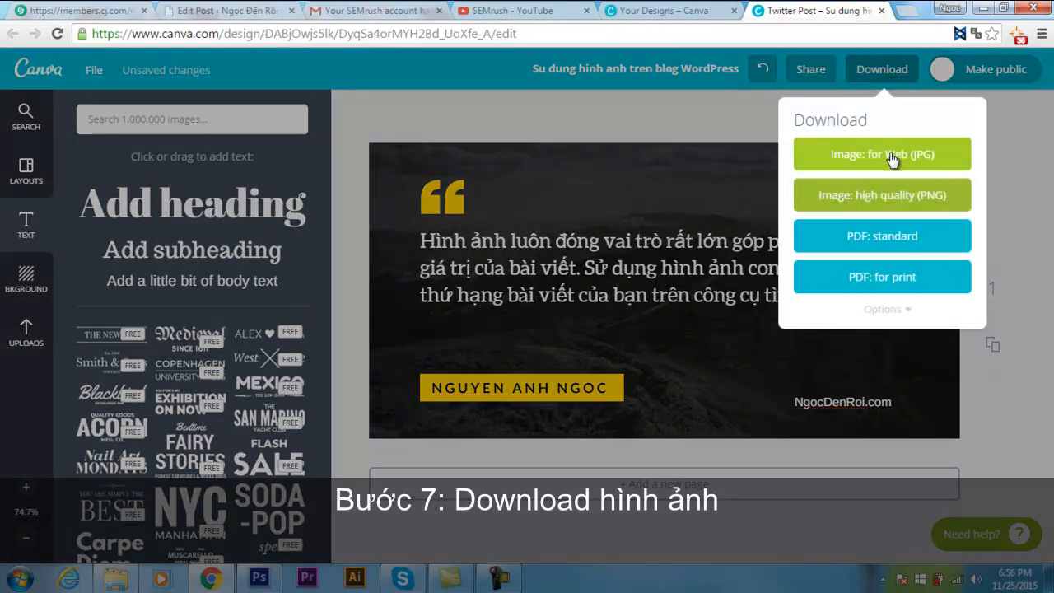
click(882, 154)
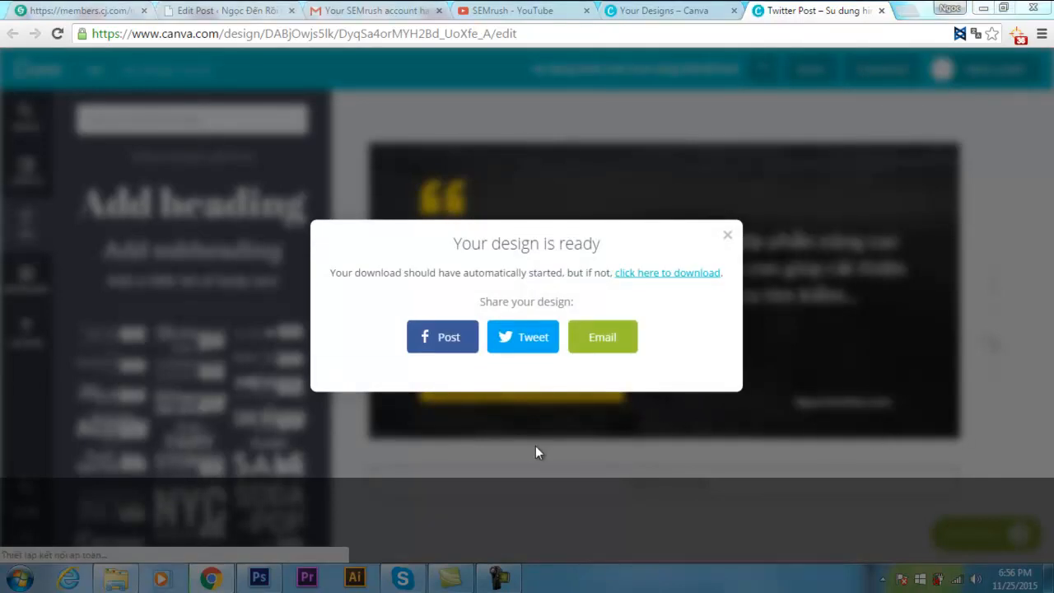
click(667, 272)
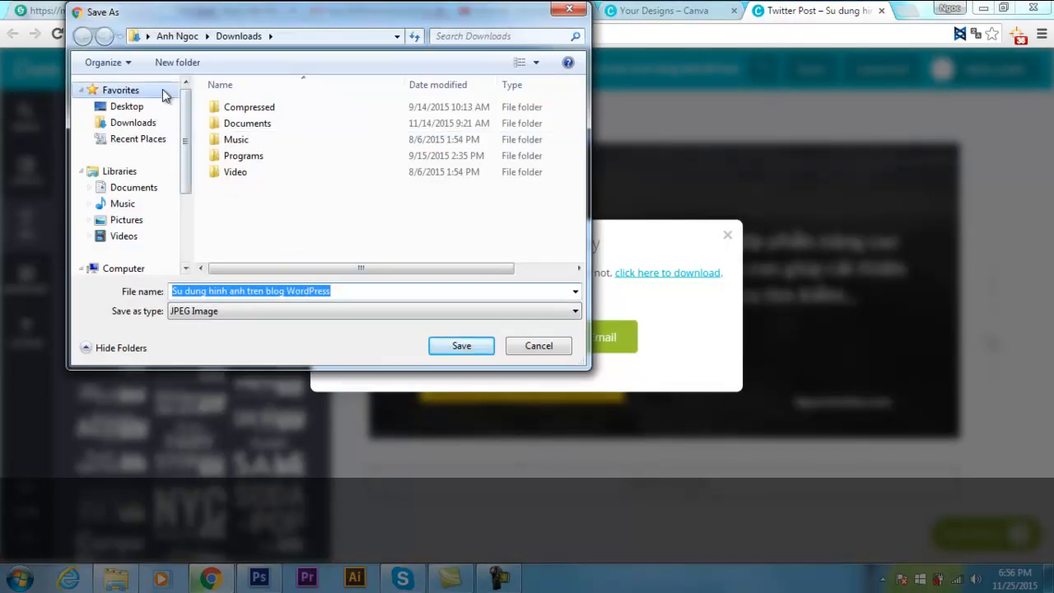